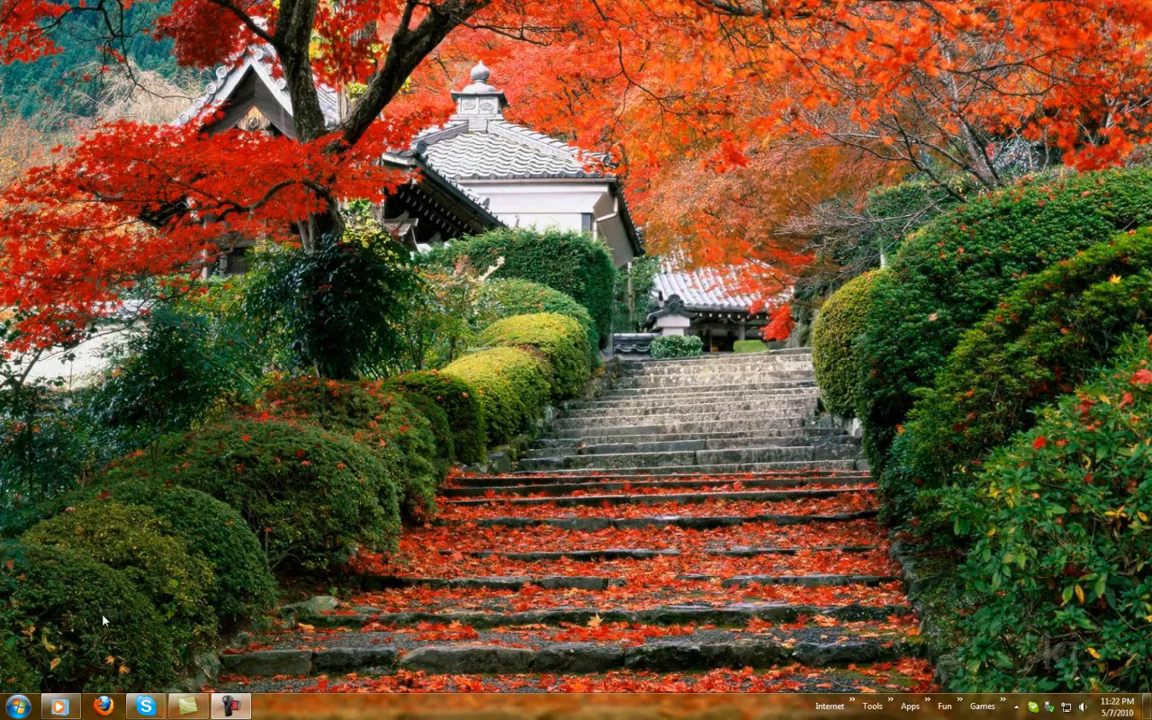
- Search the Start menu programs for 'msconfig' to list msconfig.exe
{"action": "left_click", "coordinate": [18, 707]}
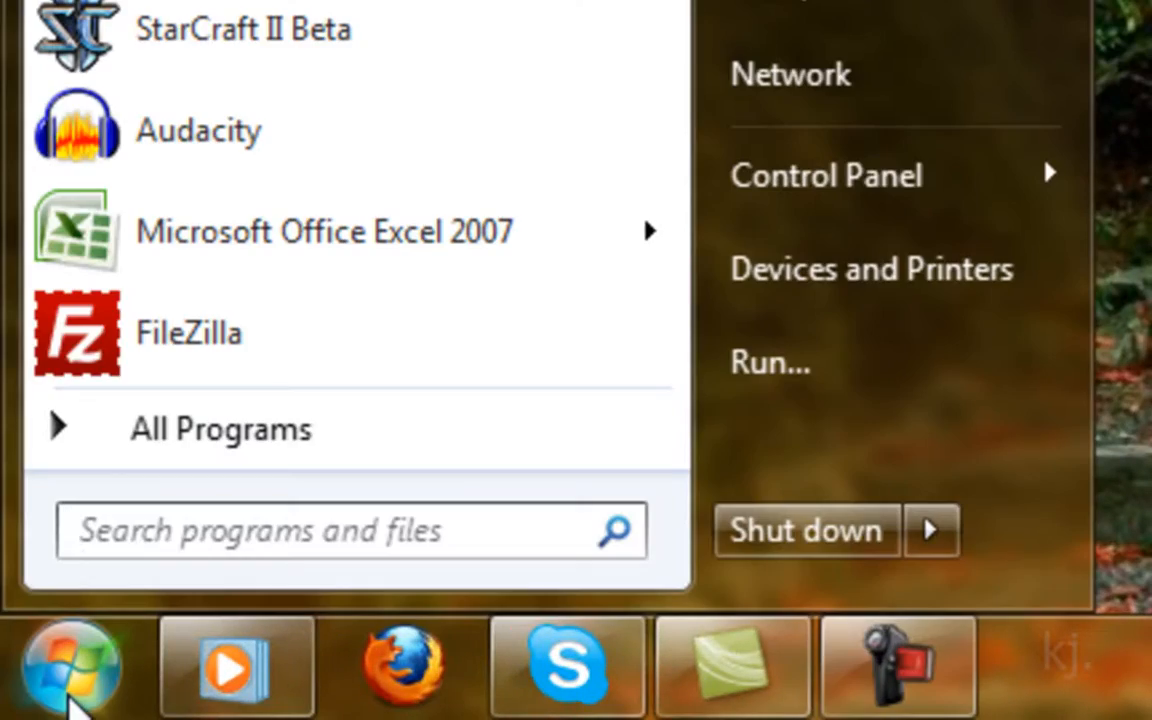
{"action": "left_click", "coordinate": [350, 530]}
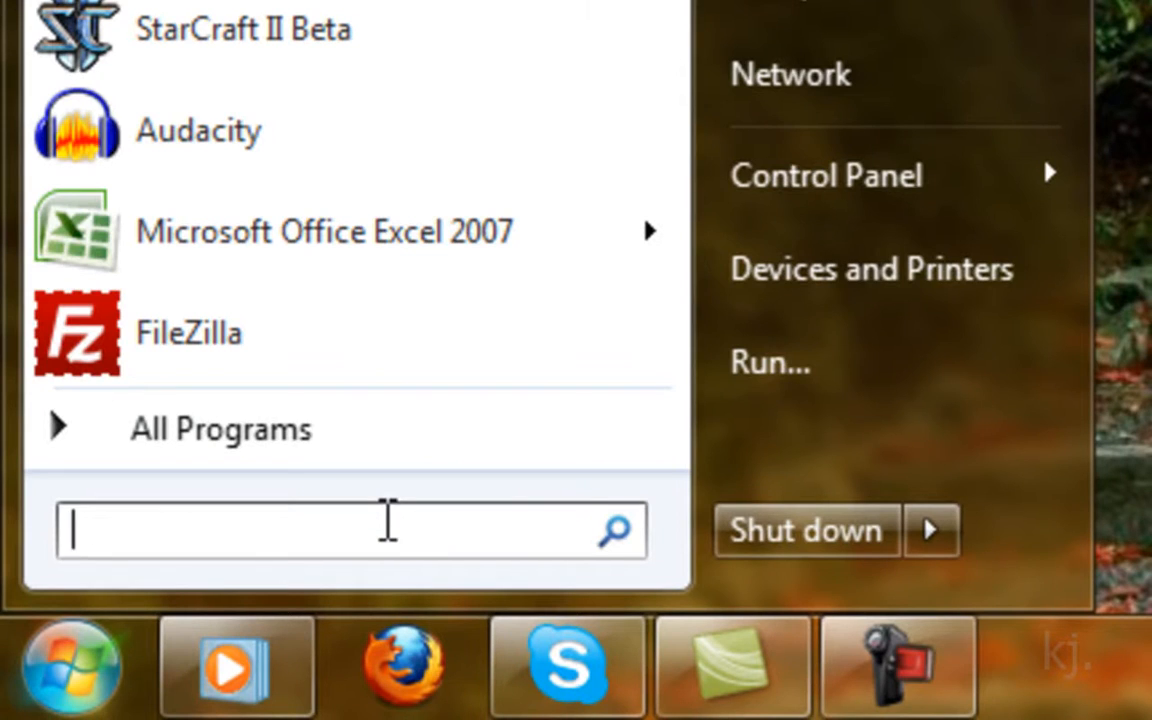
{"action": "type", "text": "msconfig"}
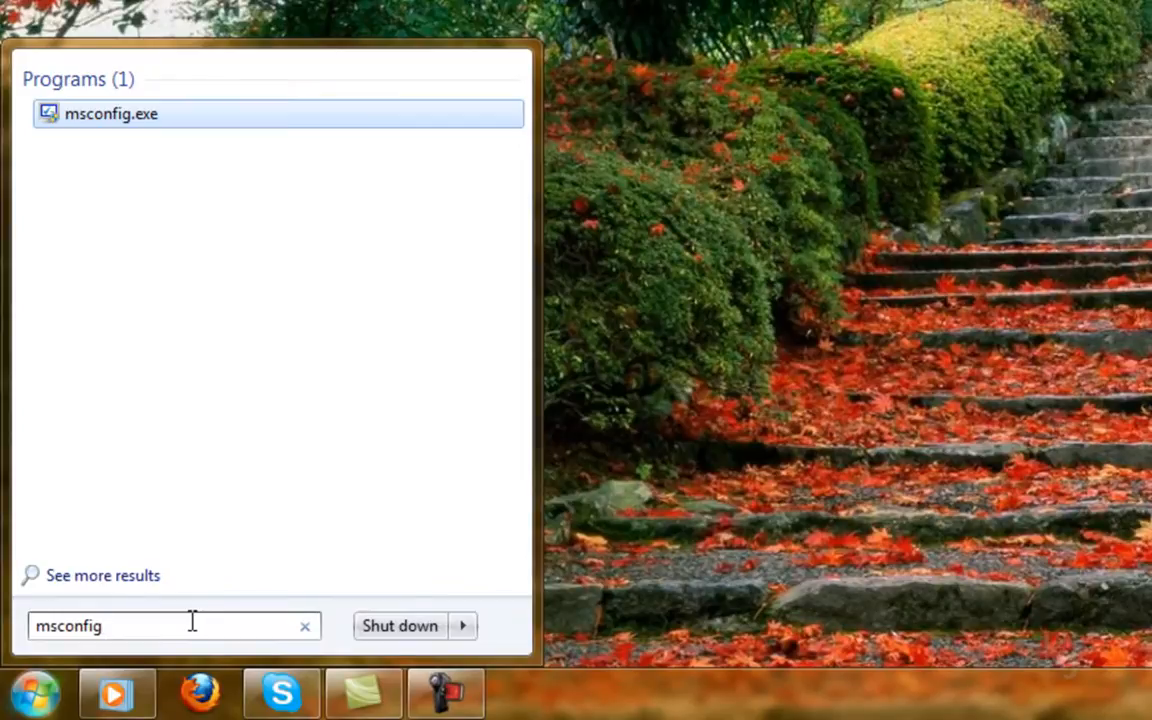
- Launch msconfig.exe and choose Selective startup, loading system services and startup items
{"action": "left_click", "coordinate": [111, 113]}
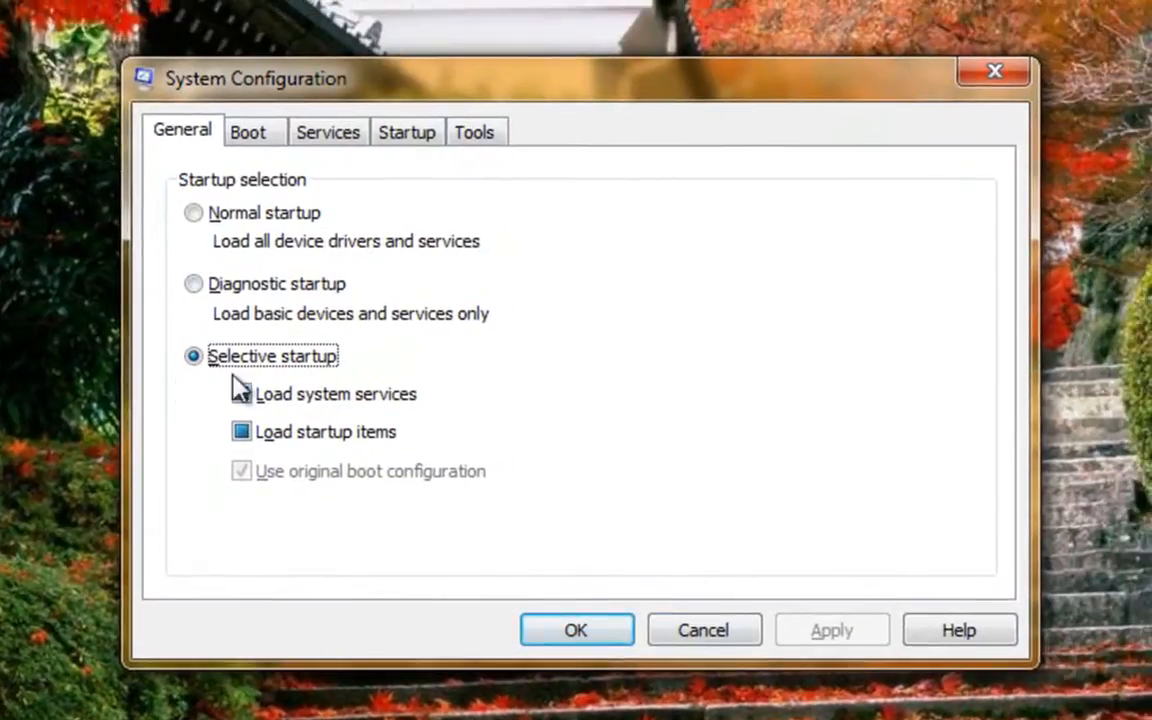
{"action": "left_click", "coordinate": [241, 393]}
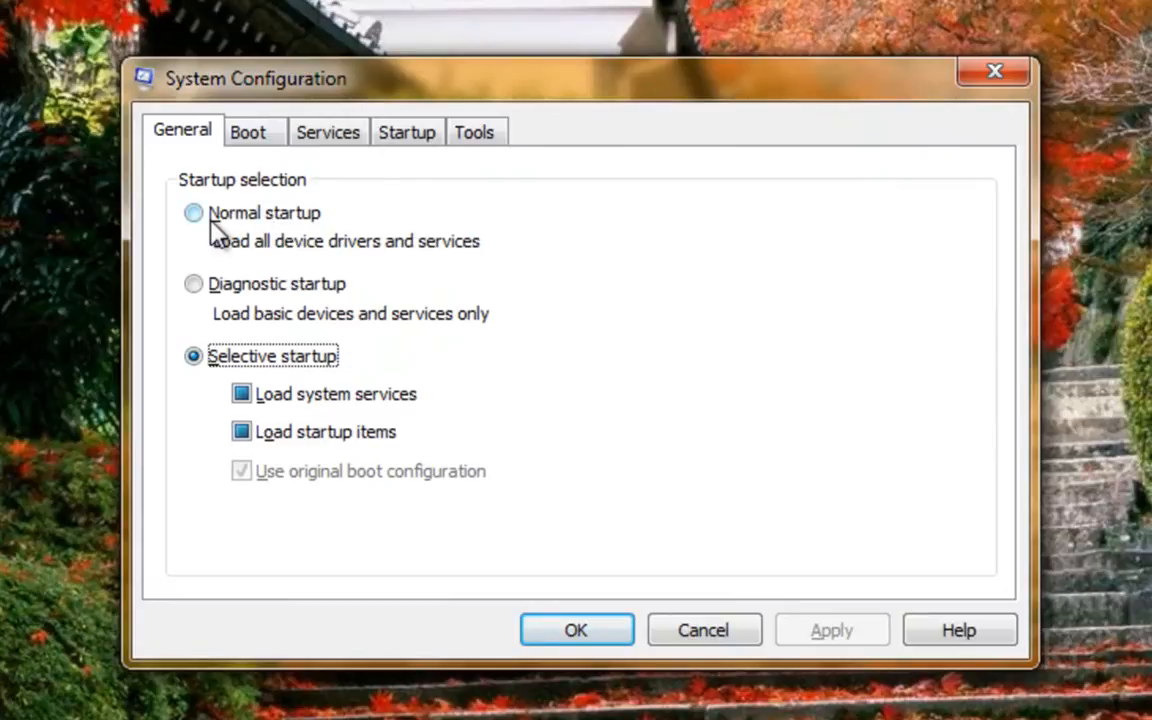
{"action": "mouse_move", "coordinate": [215, 295]}
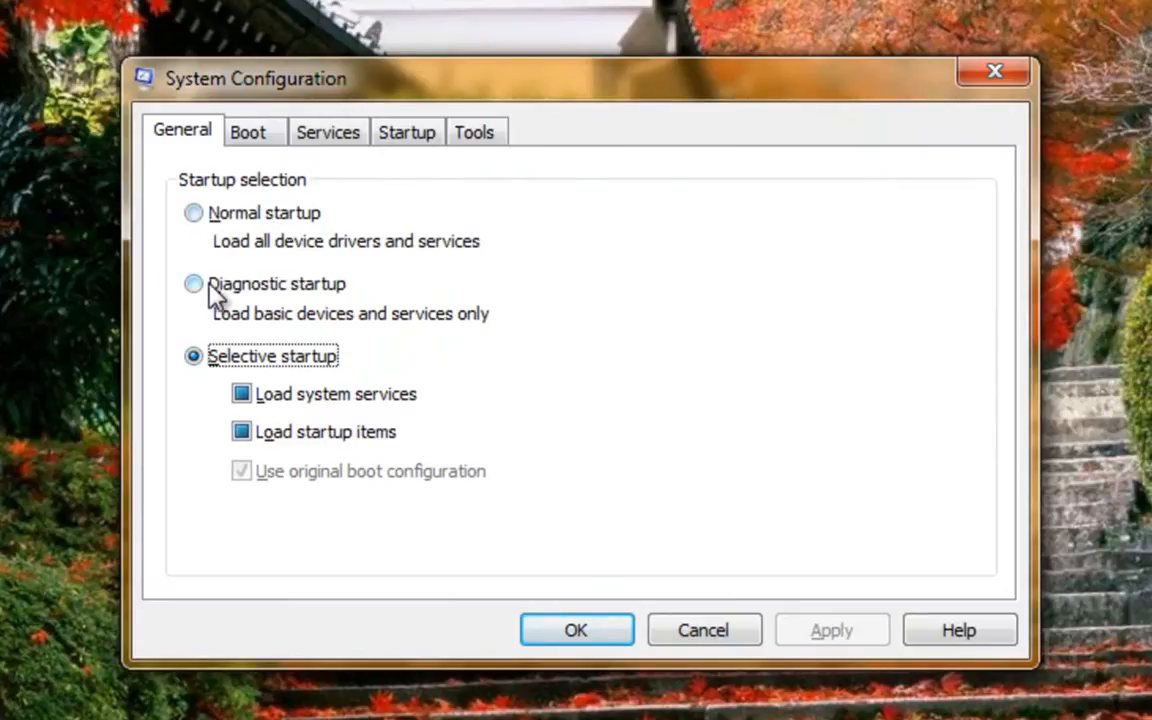
{"action": "mouse_move", "coordinate": [275, 290]}
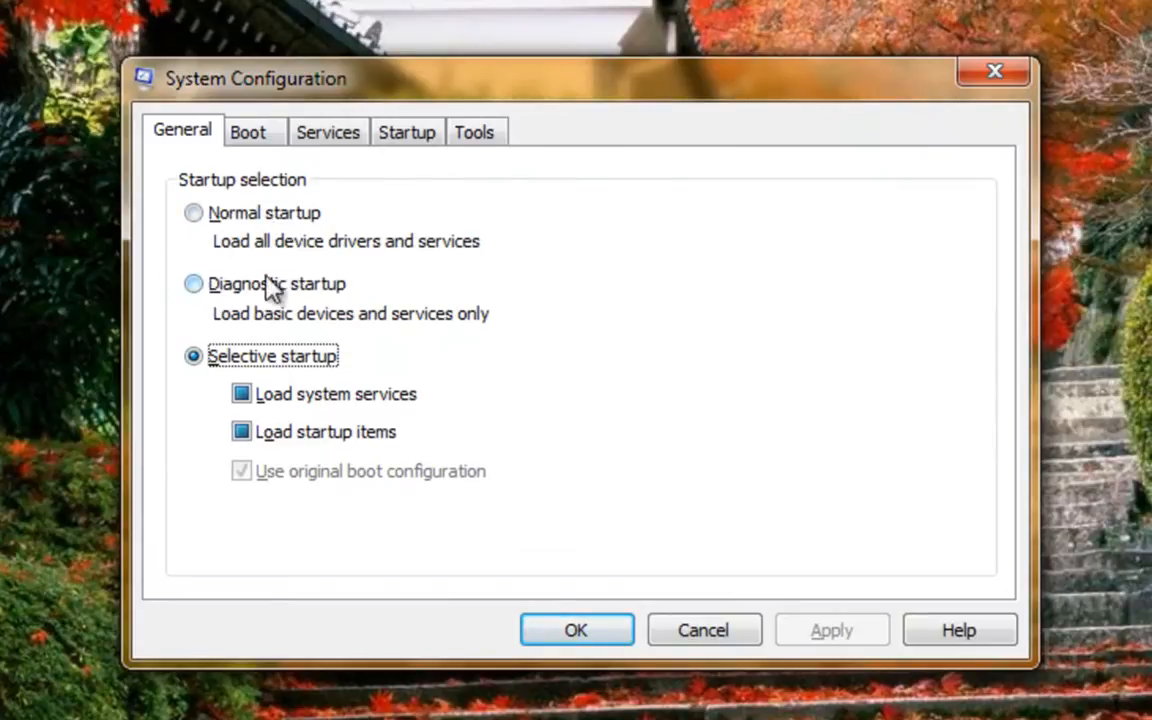
- Hide Microsoft services, disable all, then re-enable Logitech Bluetooth and NVIDIA driver services
{"action": "left_click", "coordinate": [328, 131]}
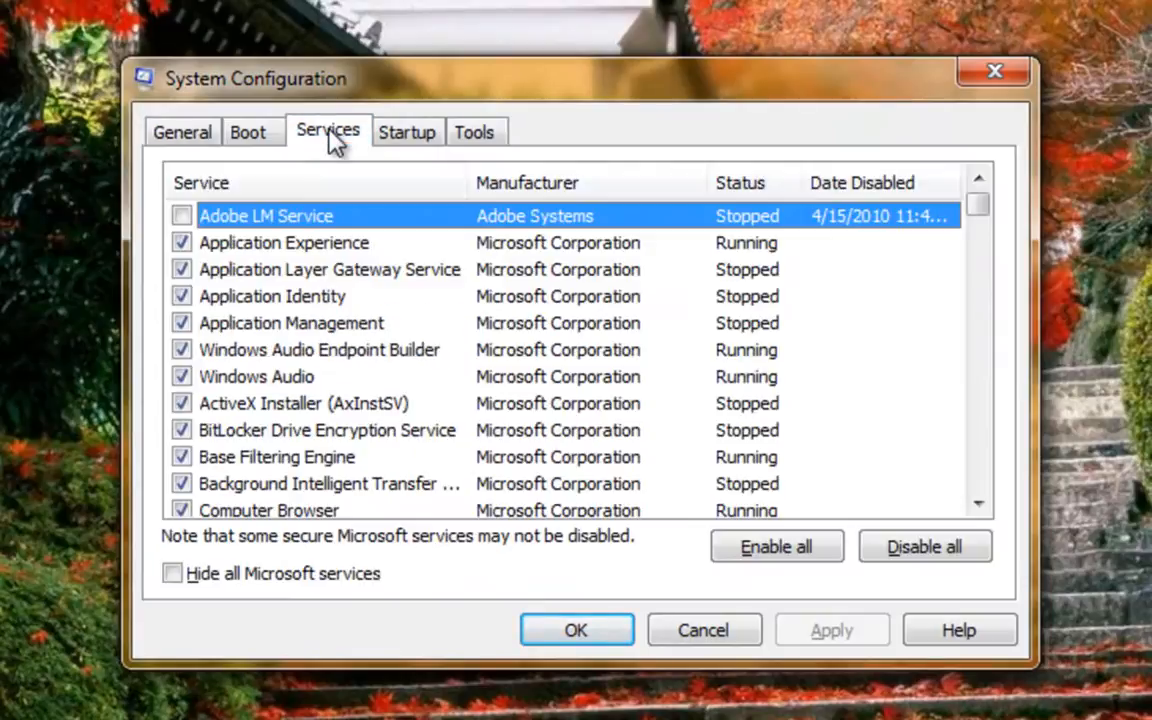
{"action": "left_click", "coordinate": [172, 573]}
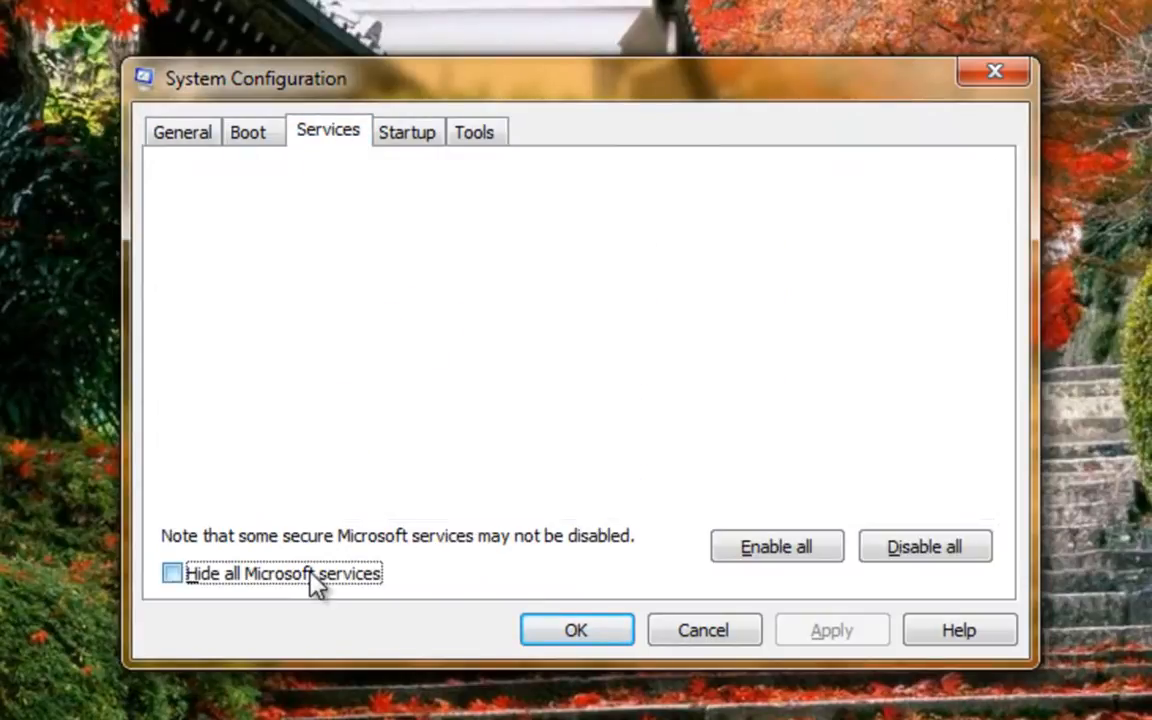
{"action": "left_click", "coordinate": [172, 573]}
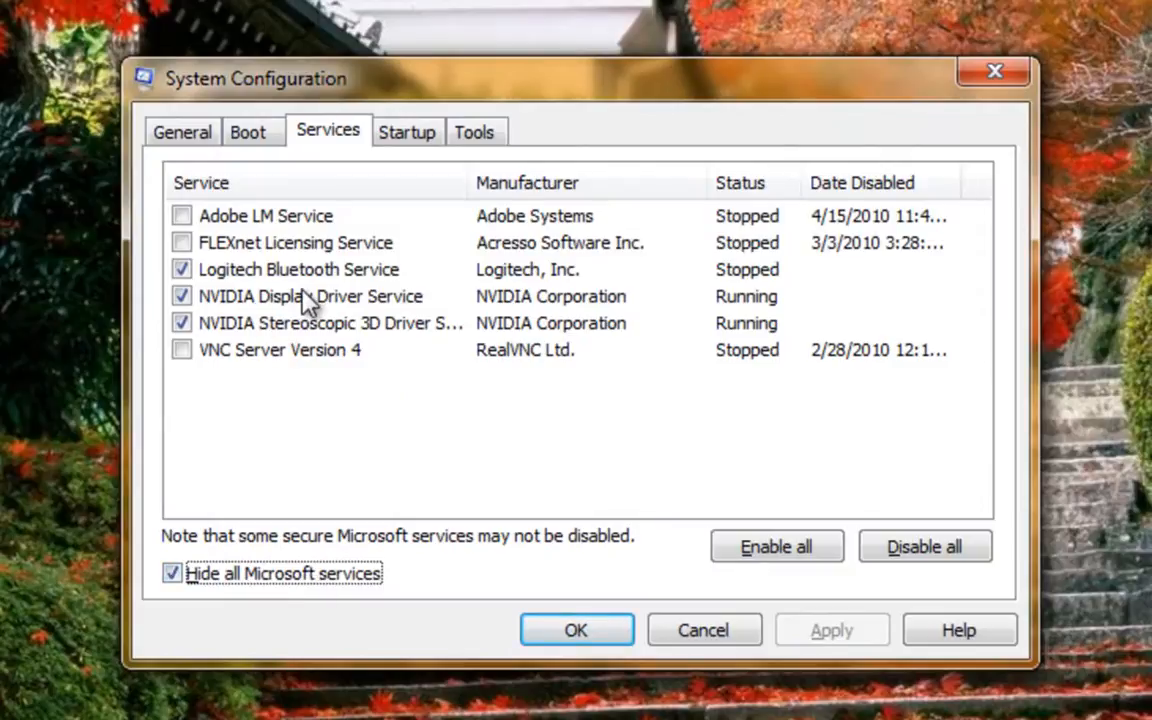
{"action": "mouse_move", "coordinate": [222, 290]}
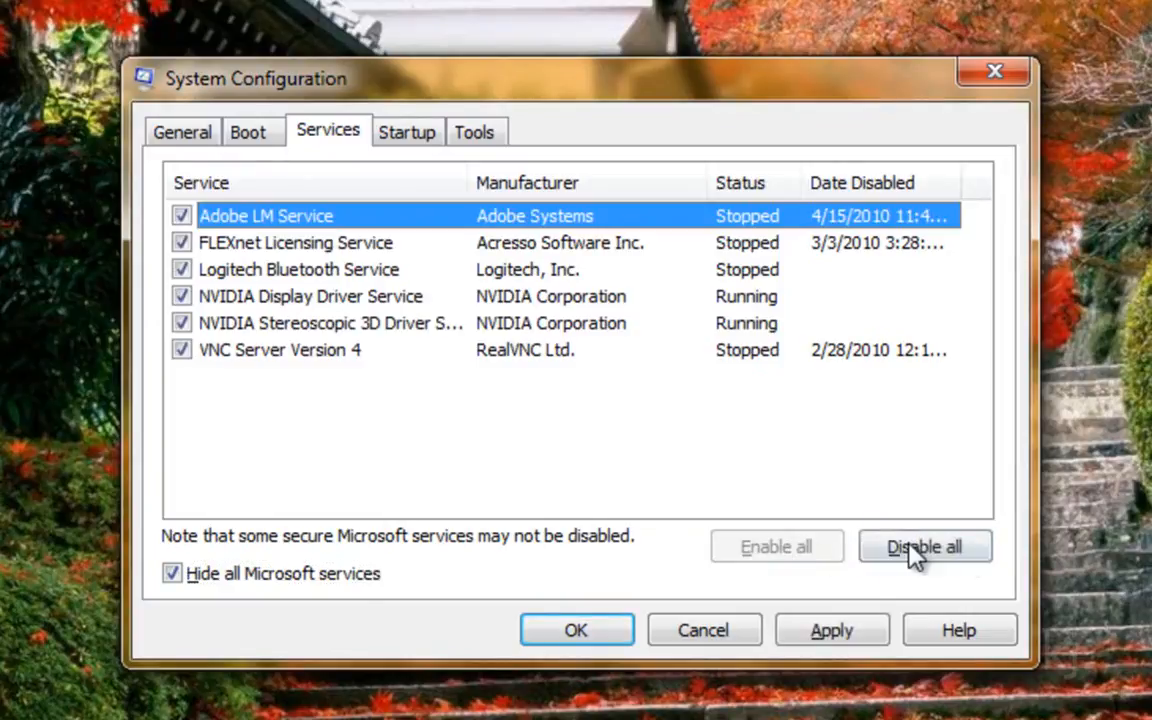
{"action": "left_click", "coordinate": [924, 546]}
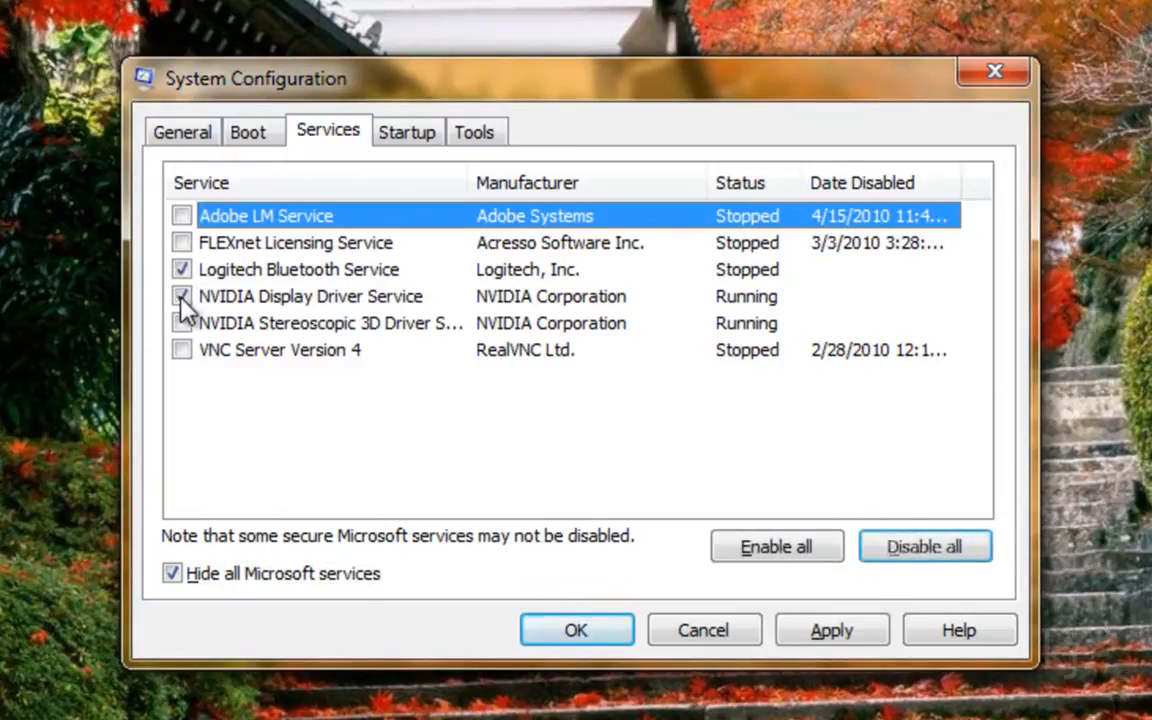
{"action": "left_click", "coordinate": [407, 131]}
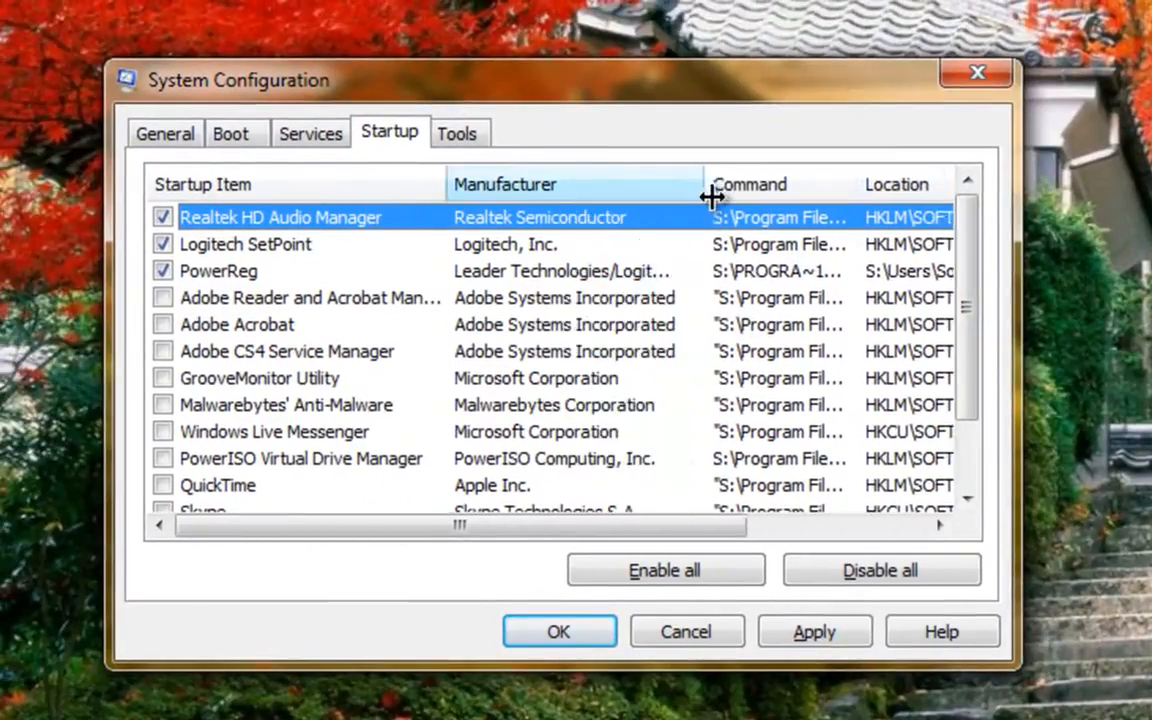
- Disable all startup items except Realtek HD Audio Manager and Logitech SetPoint
{"action": "scroll", "scroll_direction": "down", "scroll_amount": 3}
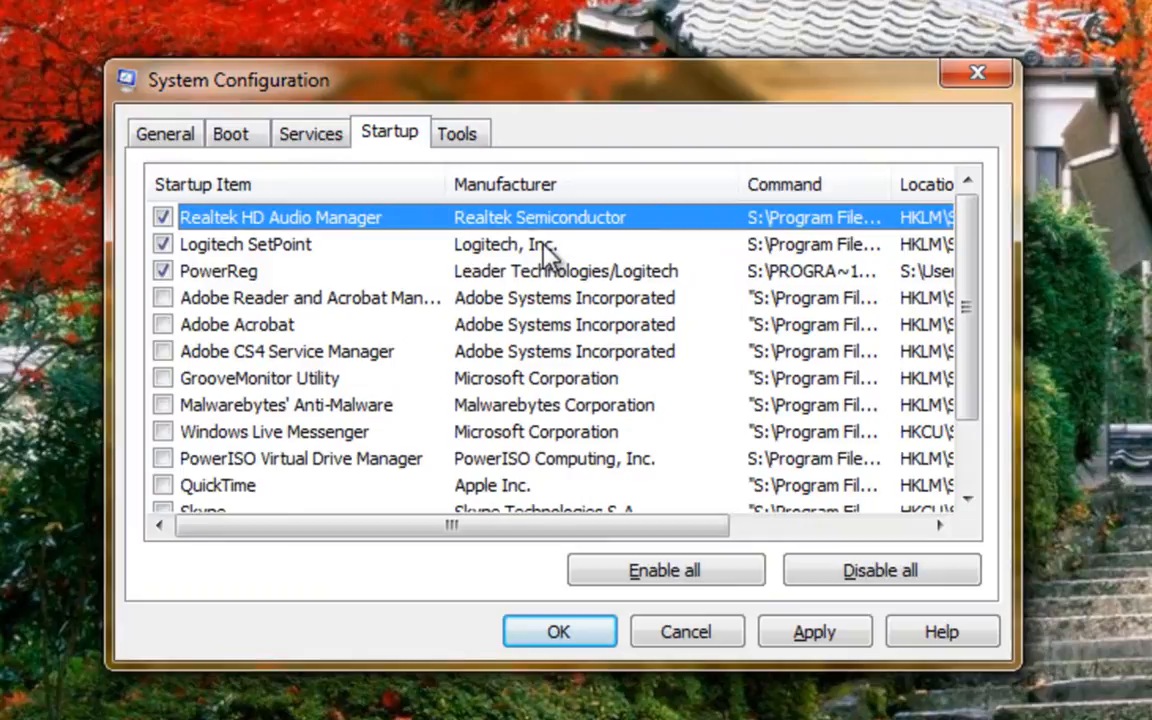
{"action": "mouse_move", "coordinate": [738, 184]}
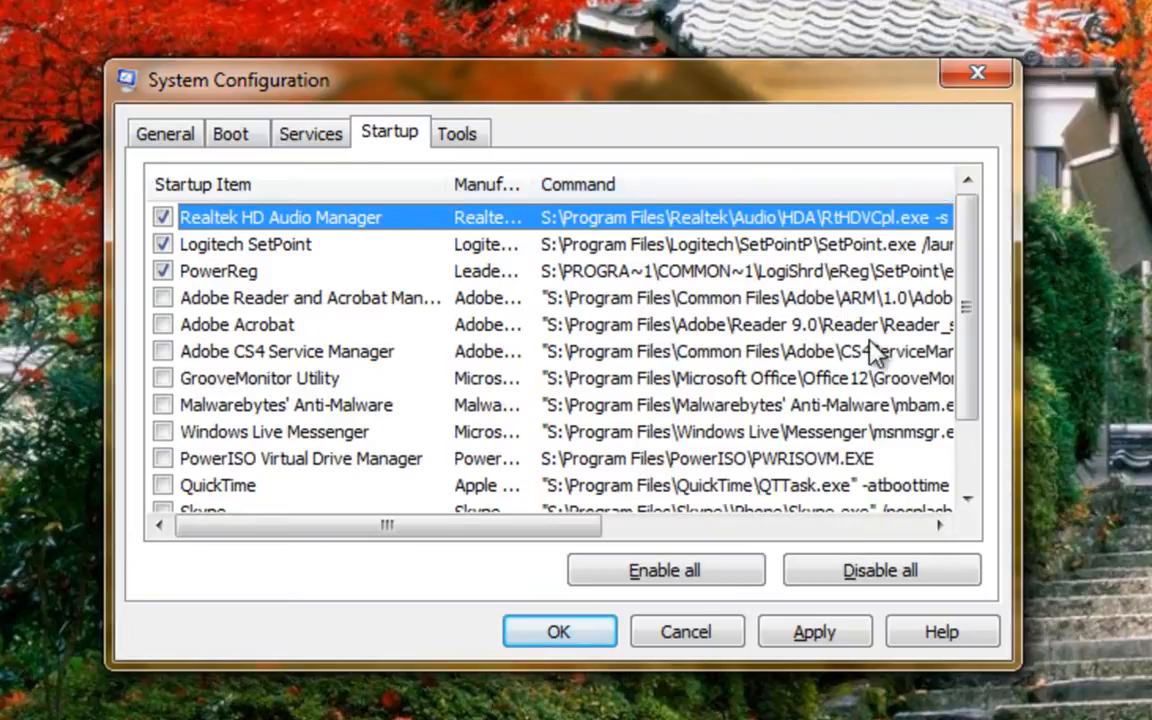
{"action": "scroll", "scroll_direction": "down", "scroll_amount": 3}
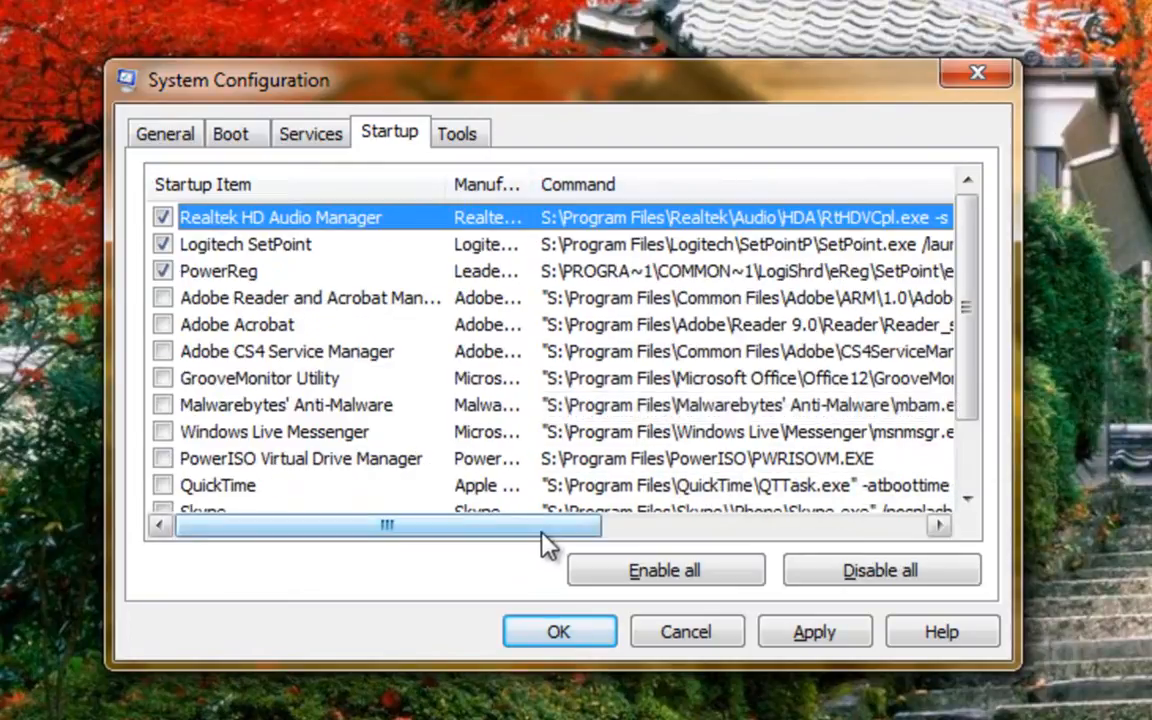
{"action": "left_click_drag", "start_coordinate": [387, 525], "coordinate": [710, 525]}
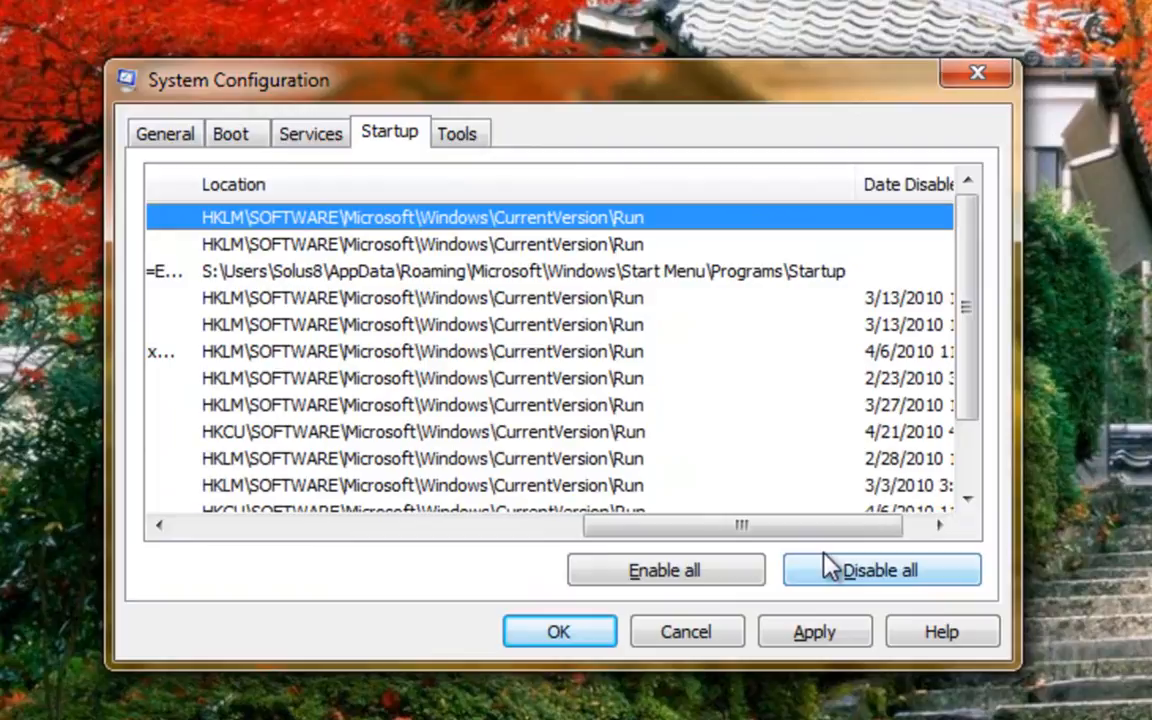
{"action": "mouse_move", "coordinate": [783, 483]}
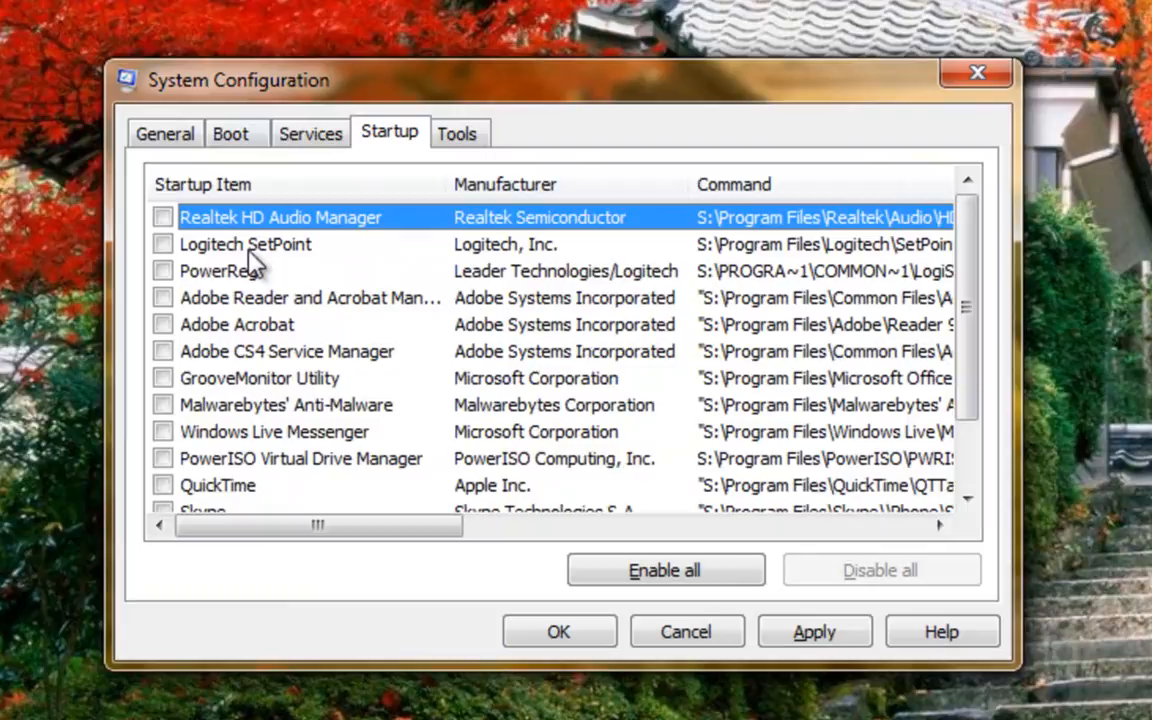
{"action": "left_click", "coordinate": [163, 217]}
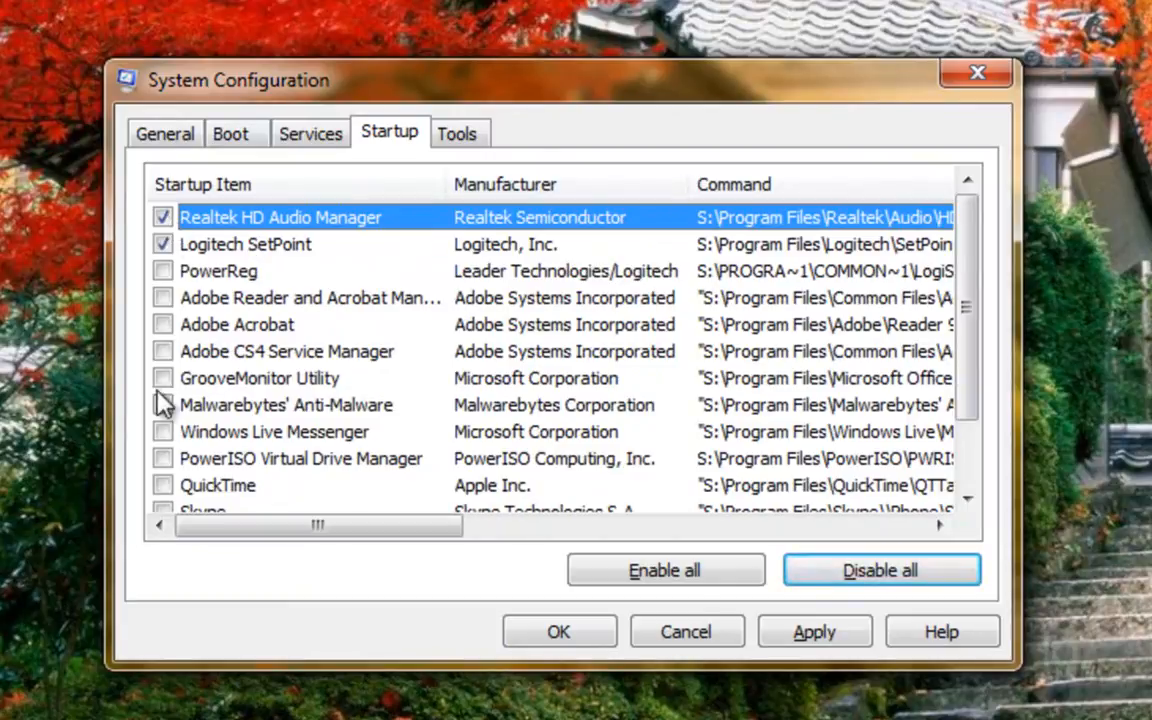
{"action": "left_click", "coordinate": [163, 404]}
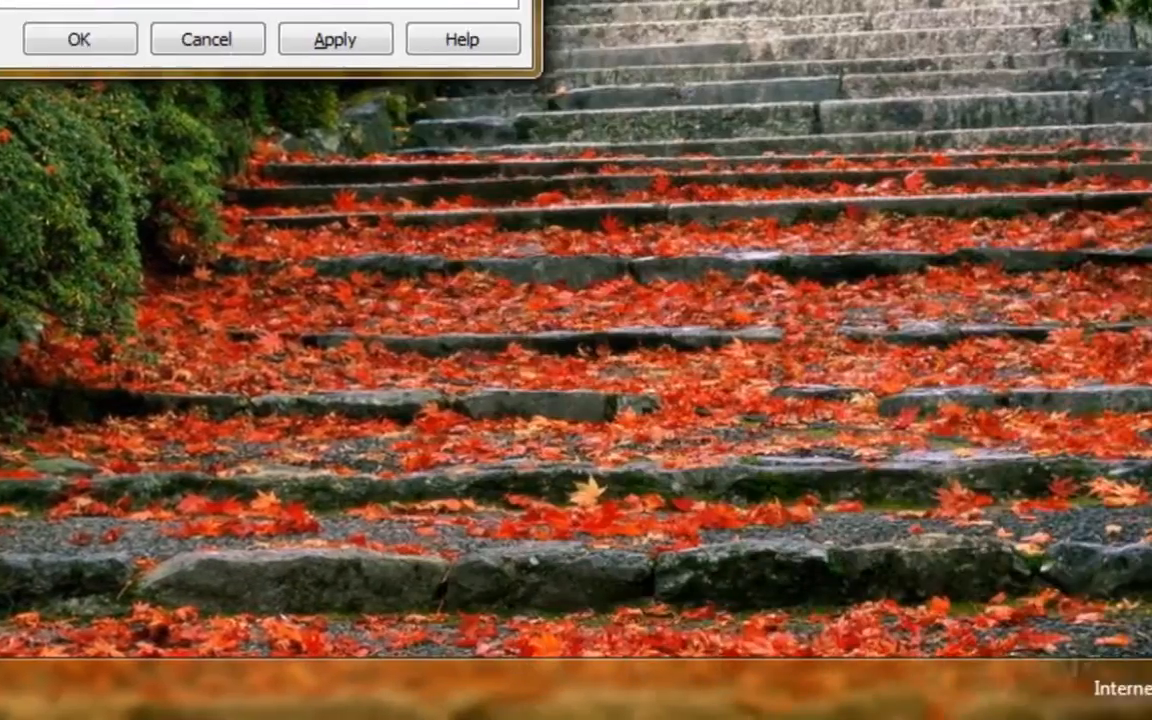
{"action": "left_click", "coordinate": [79, 39]}
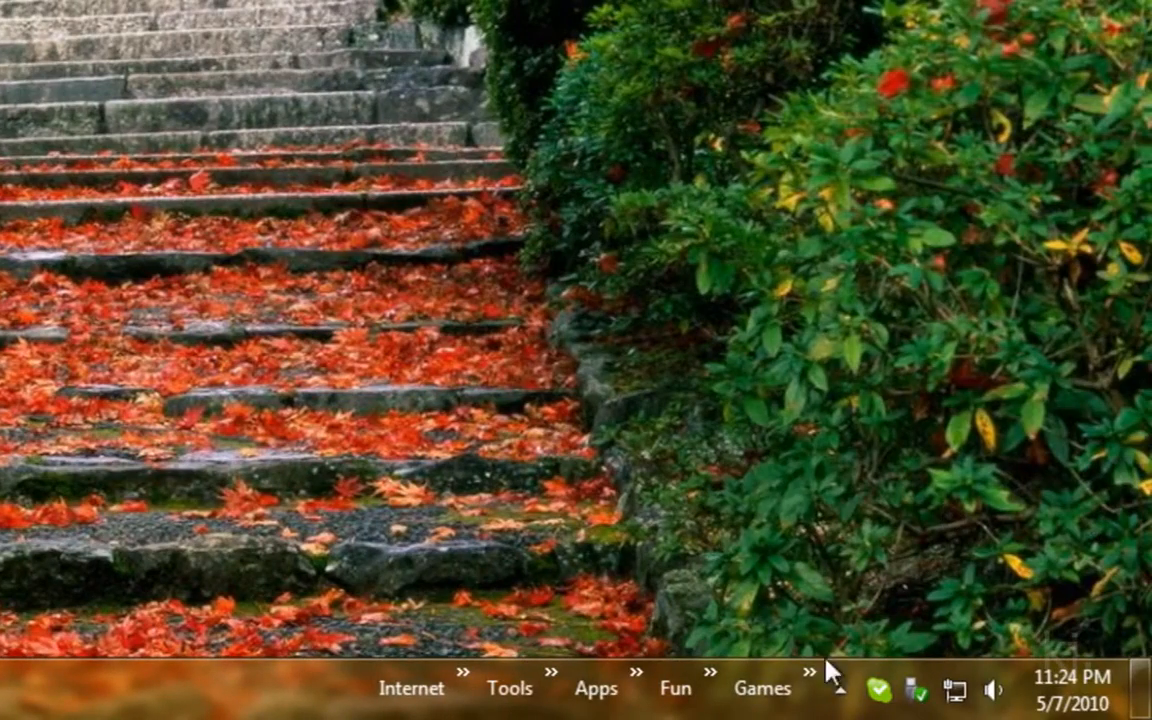
{"action": "left_click", "coordinate": [838, 689]}
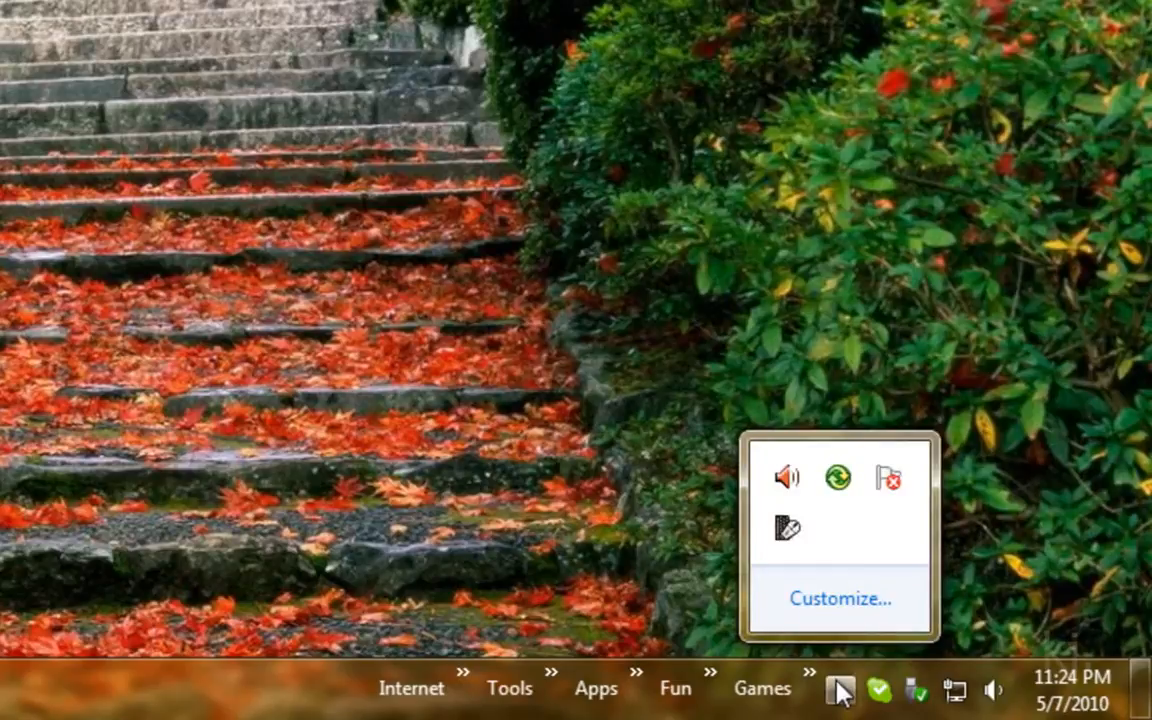
{"action": "mouse_move", "coordinate": [640, 648]}
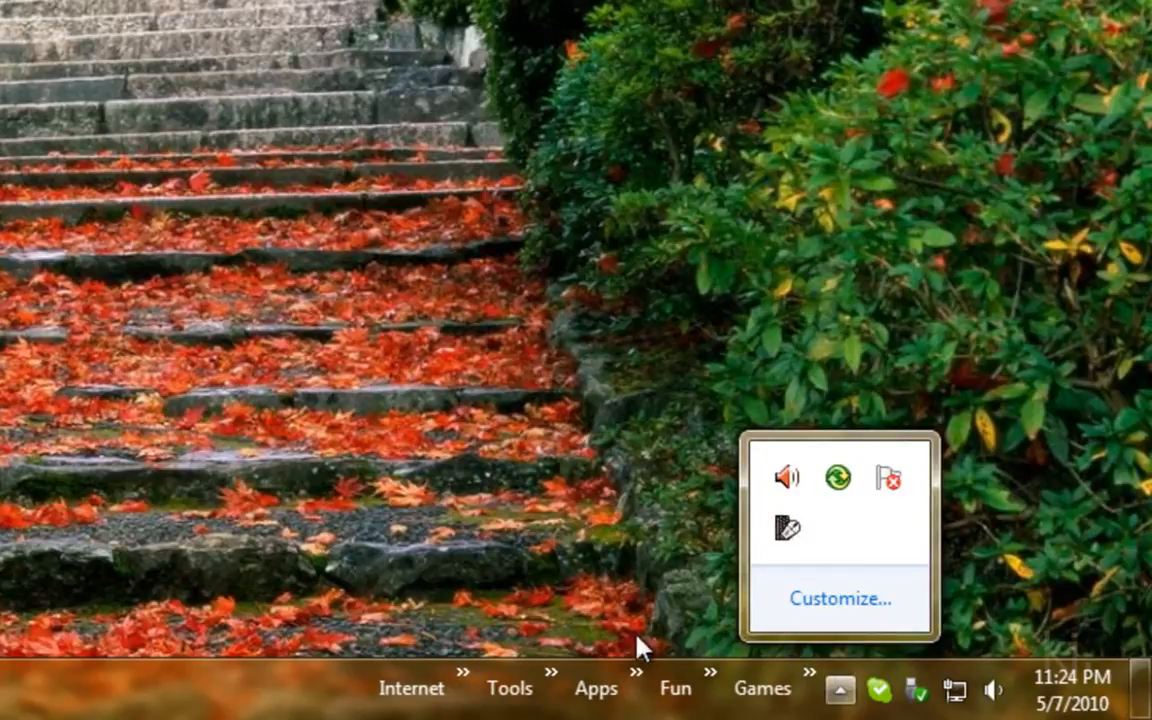
{"action": "left_click", "coordinate": [840, 690]}
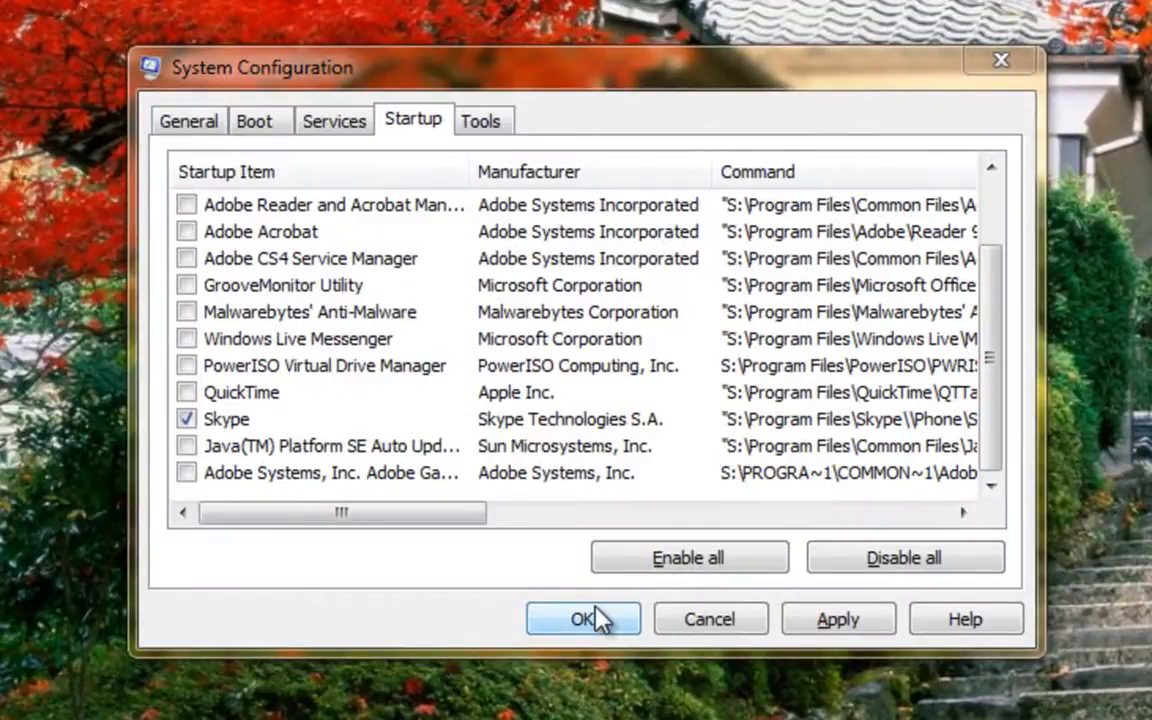
- Review the Services and Startup lists, then Apply and confirm with OK
{"action": "left_click", "coordinate": [334, 120]}
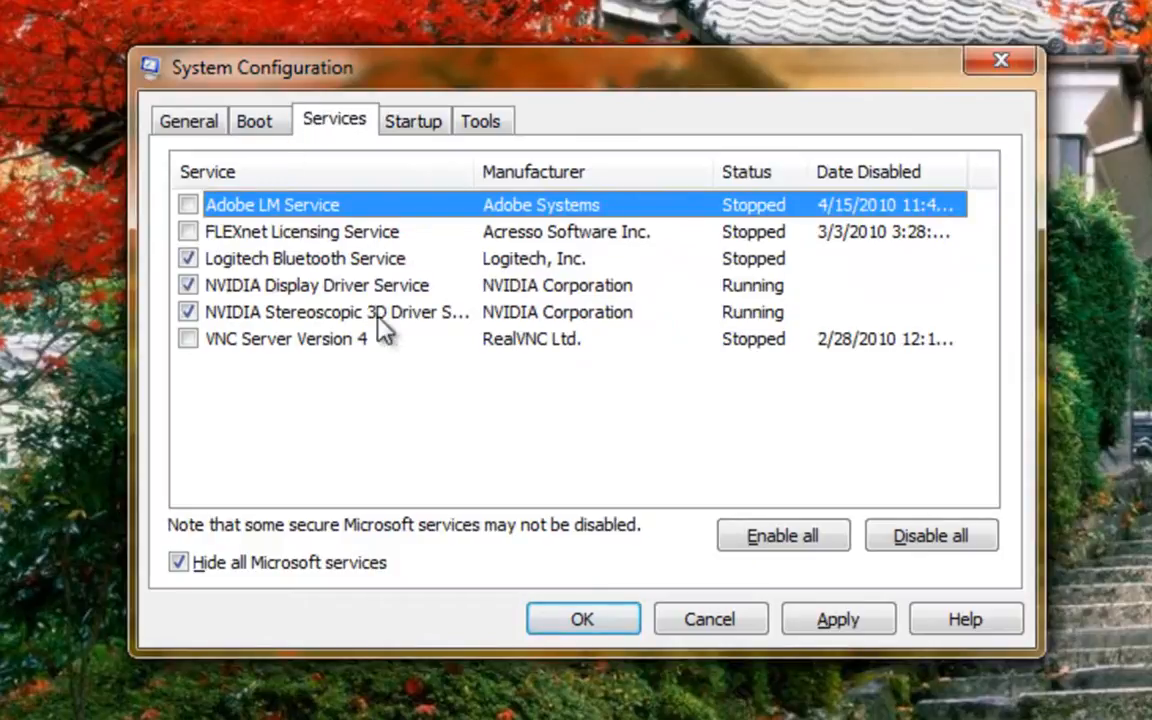
{"action": "left_click", "coordinate": [413, 120]}
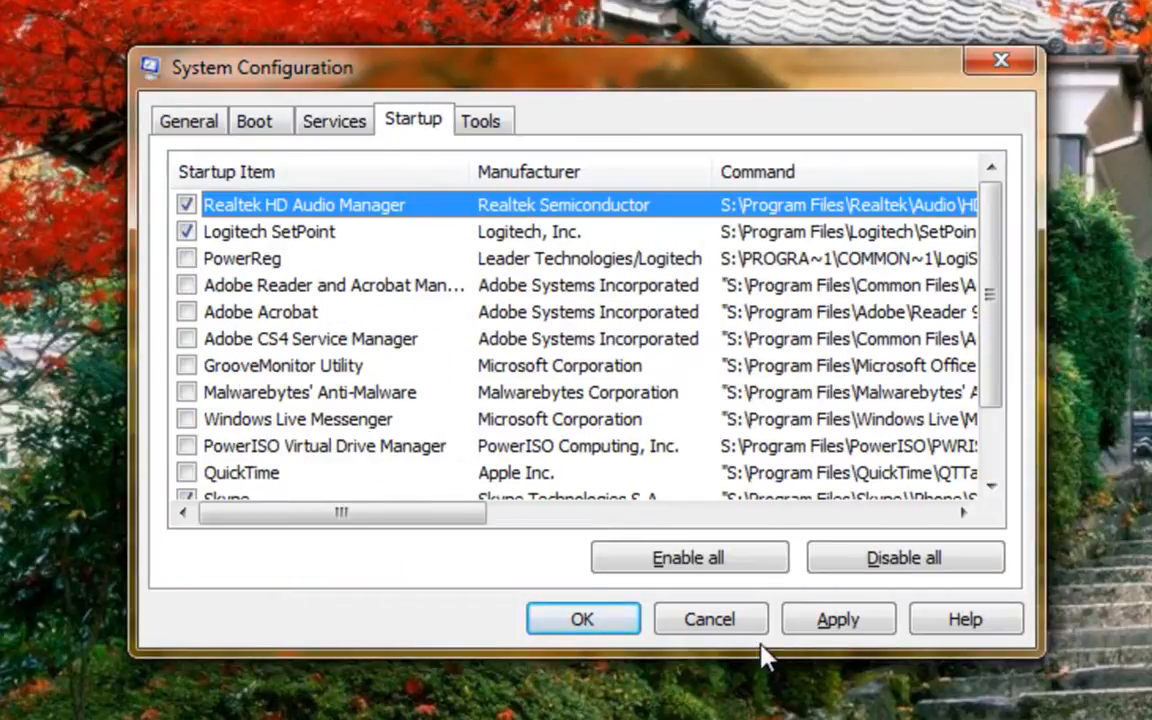
{"action": "left_click", "coordinate": [837, 618]}
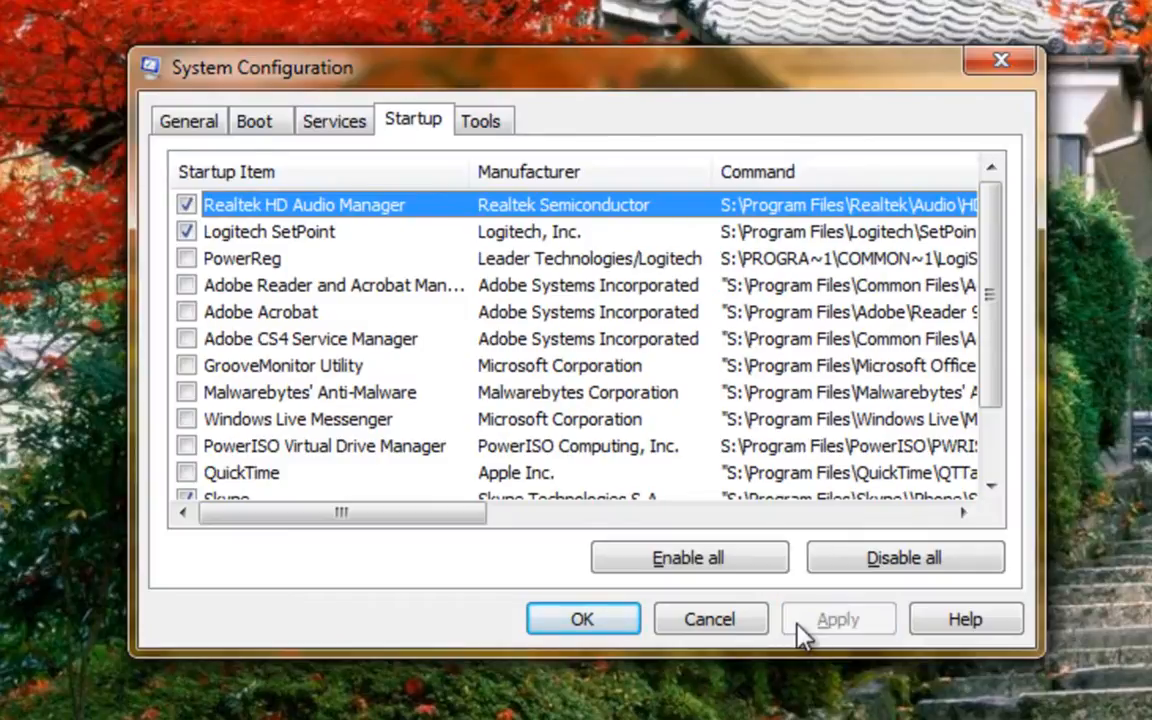
{"action": "left_click", "coordinate": [334, 120]}
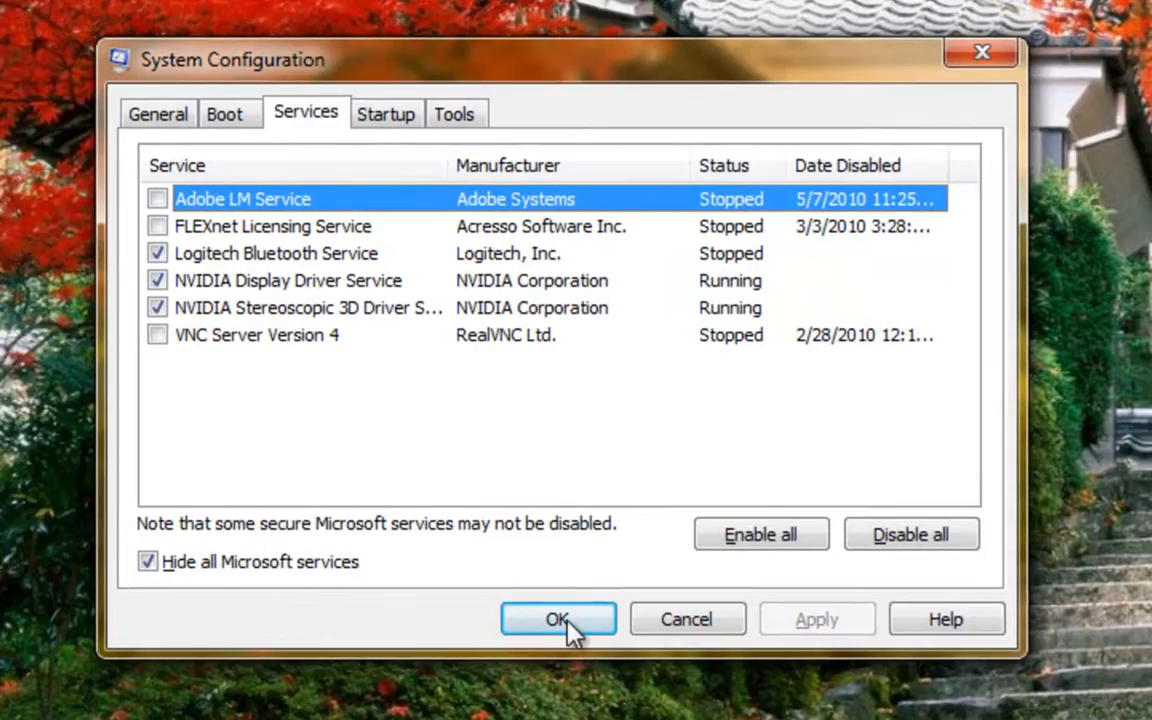
{"action": "left_click", "coordinate": [558, 619]}
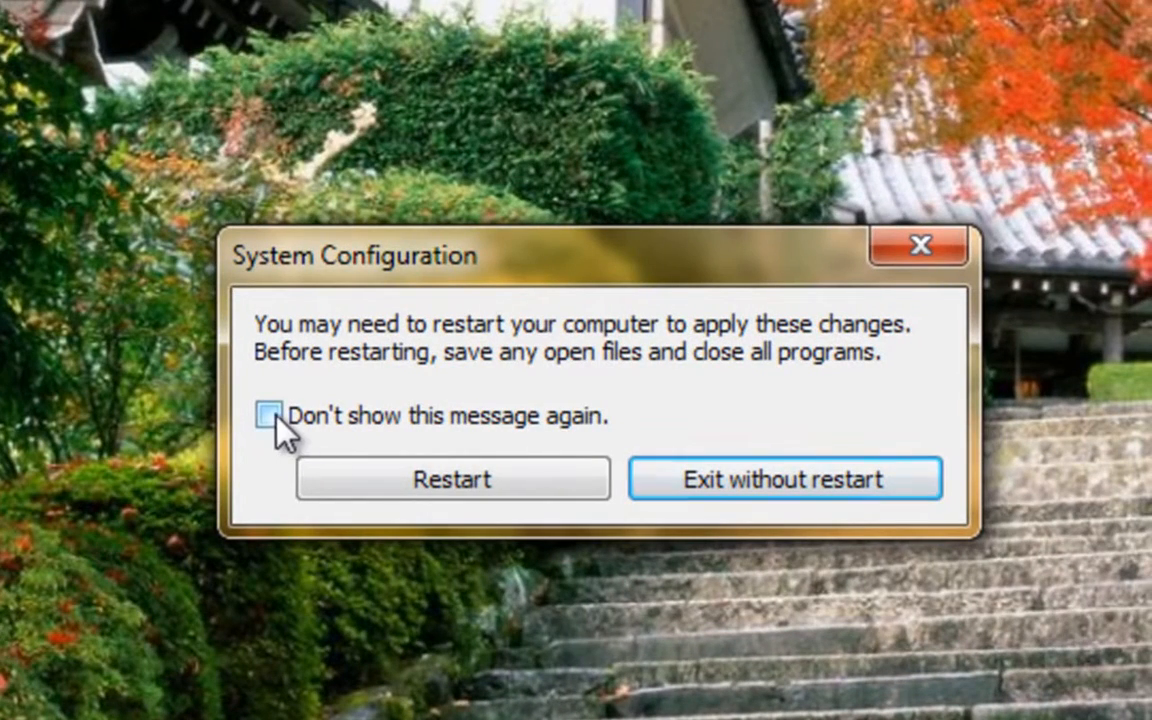
- Tick 'Don't show this message again' and exit without restarting
{"action": "left_click", "coordinate": [272, 416]}
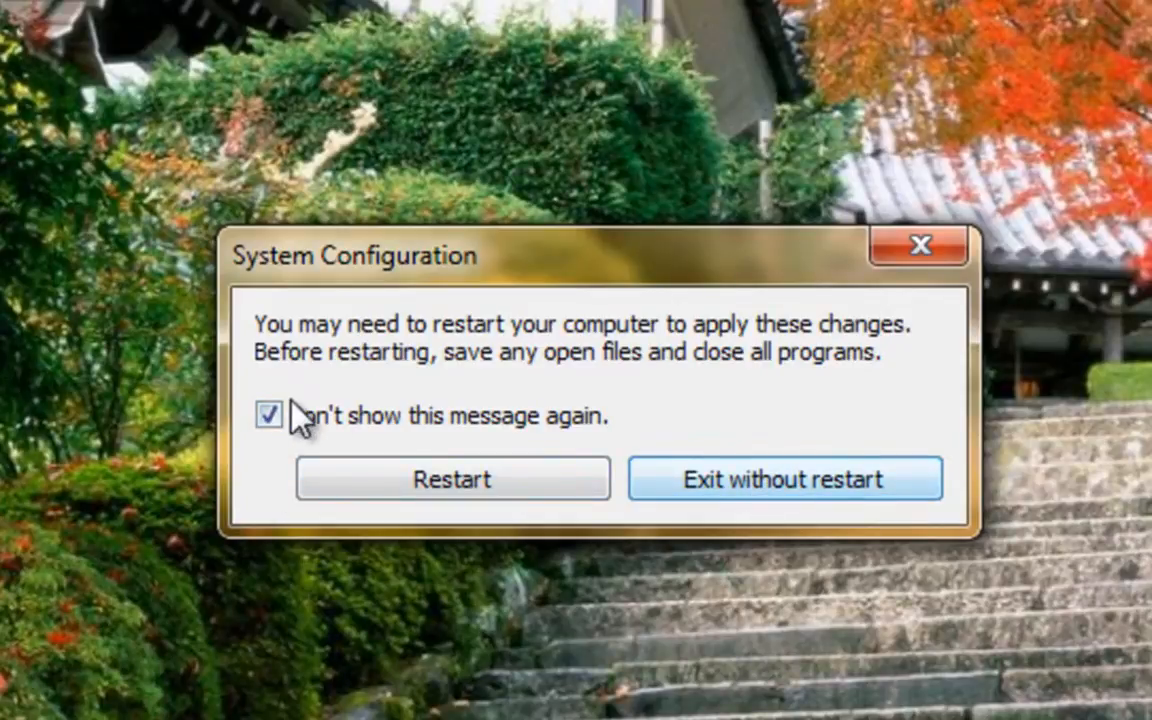
{"action": "left_click", "coordinate": [269, 416]}
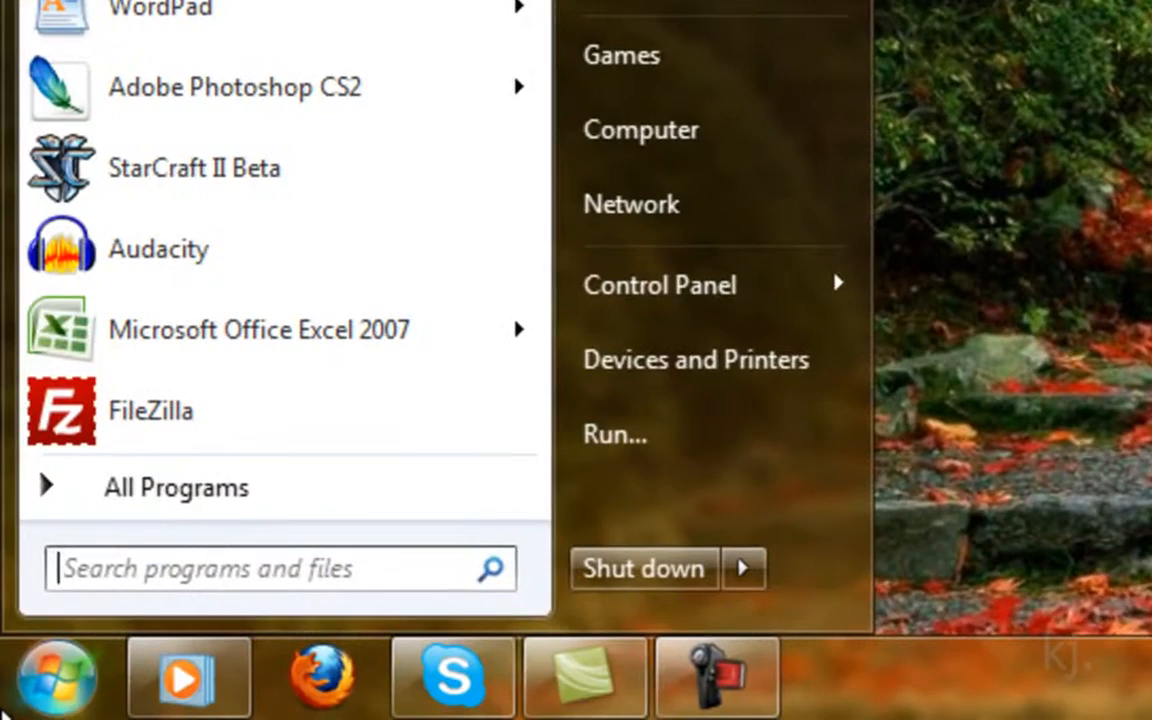
- Reopen msconfig and hide all Microsoft services on the Services list
{"action": "type", "text": "msc"}
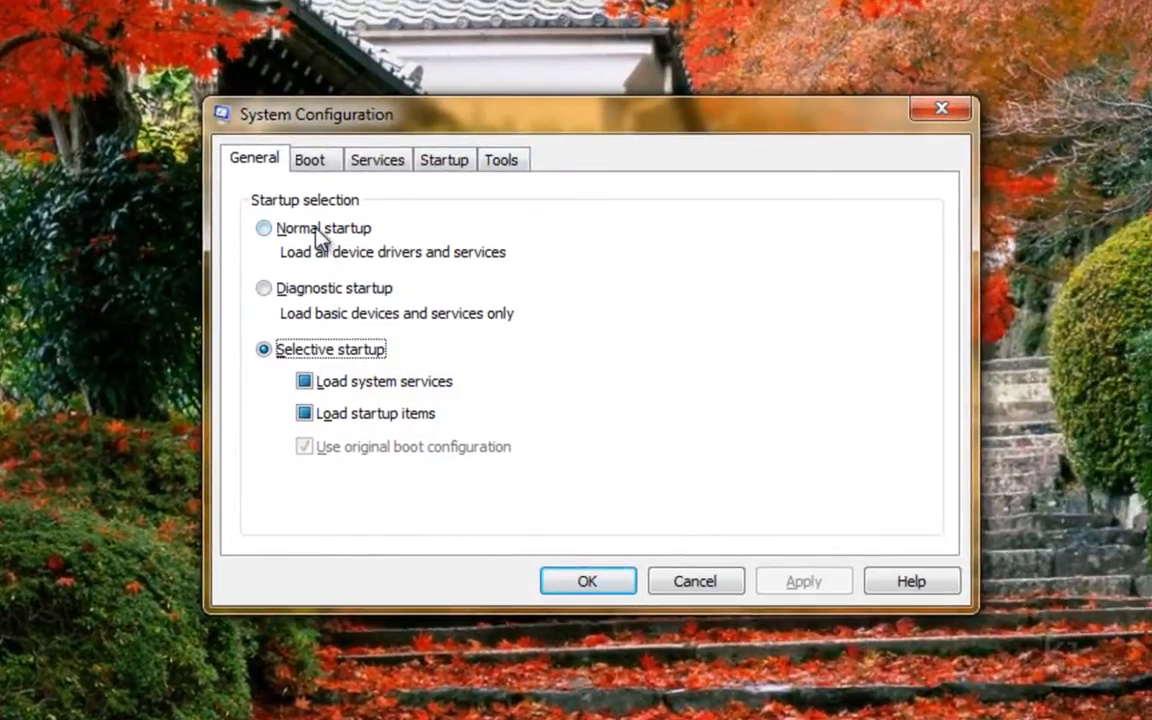
{"action": "left_click", "coordinate": [377, 159]}
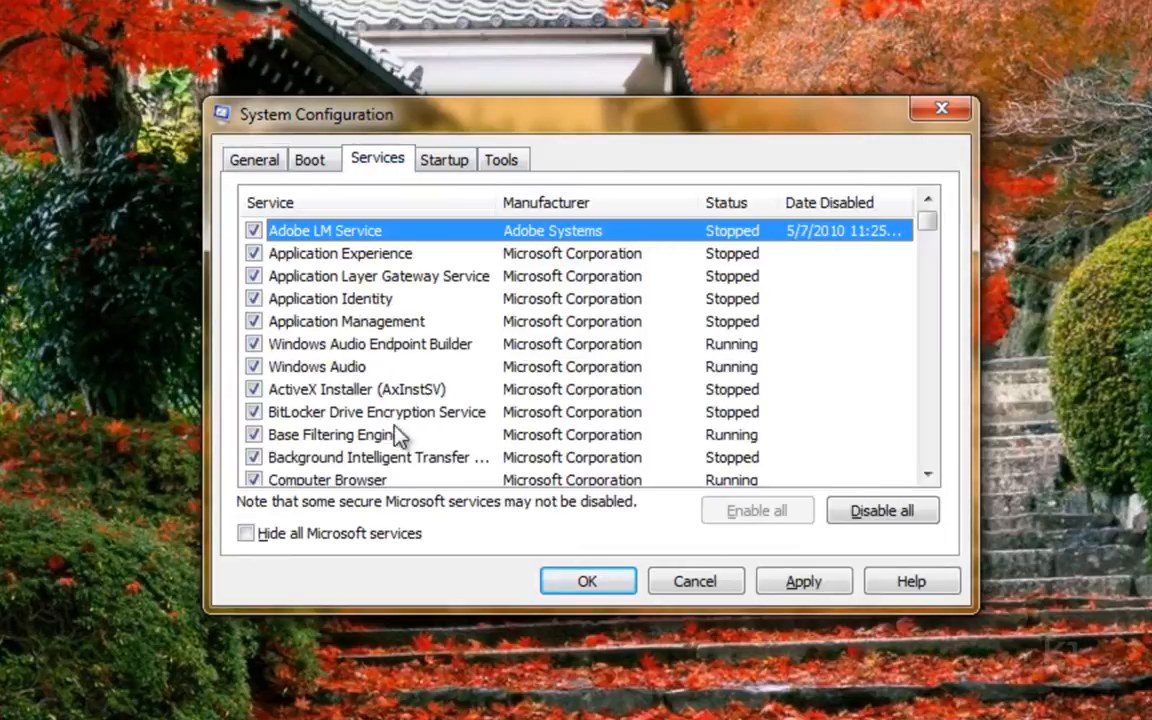
{"action": "left_click", "coordinate": [246, 532]}
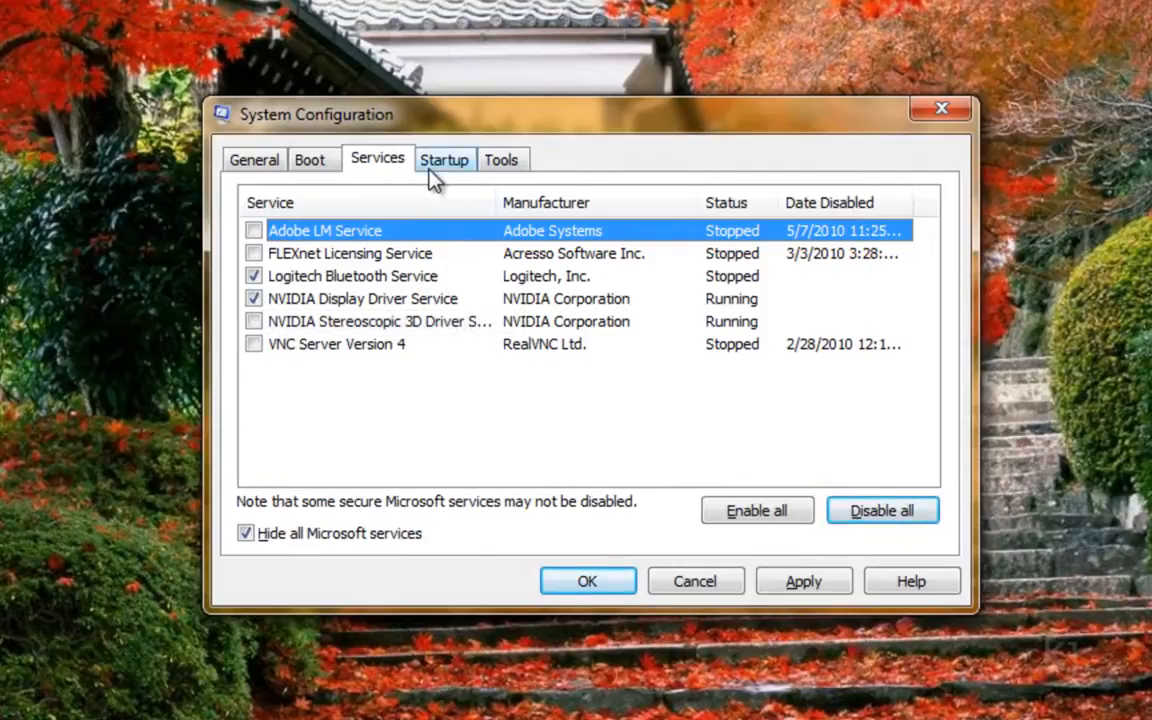
- Disable all startup items, then re-tick Logitech SetPoint
{"action": "left_click", "coordinate": [444, 159]}
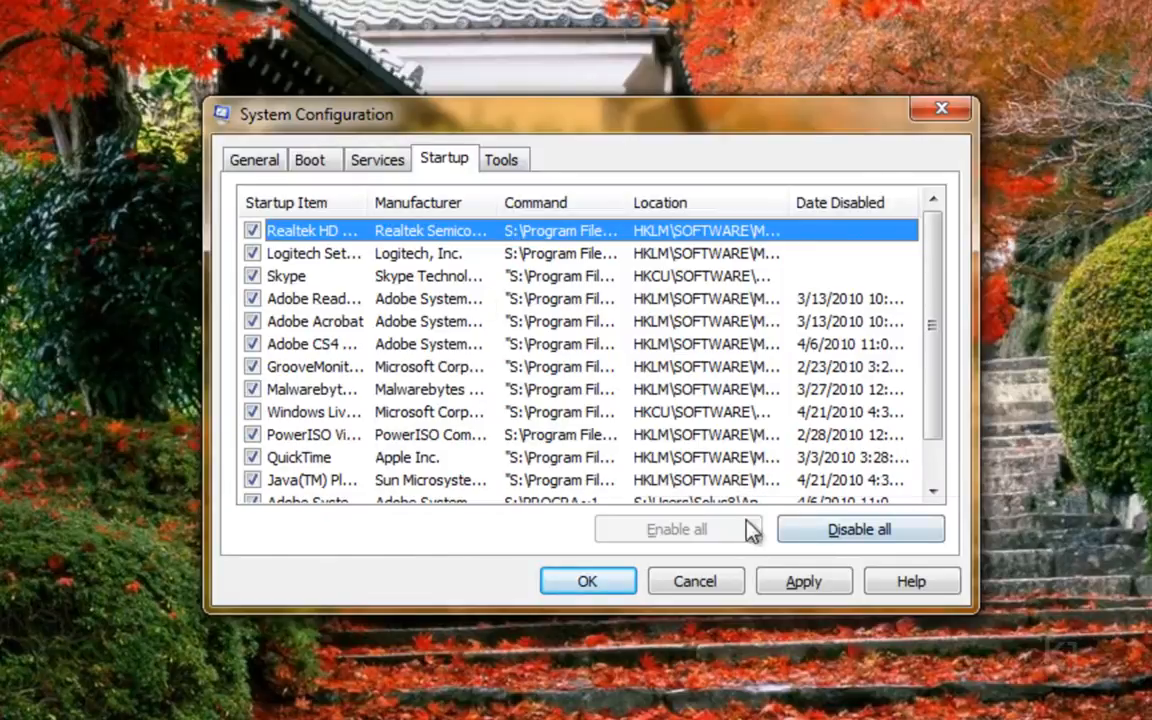
{"action": "left_click", "coordinate": [858, 529]}
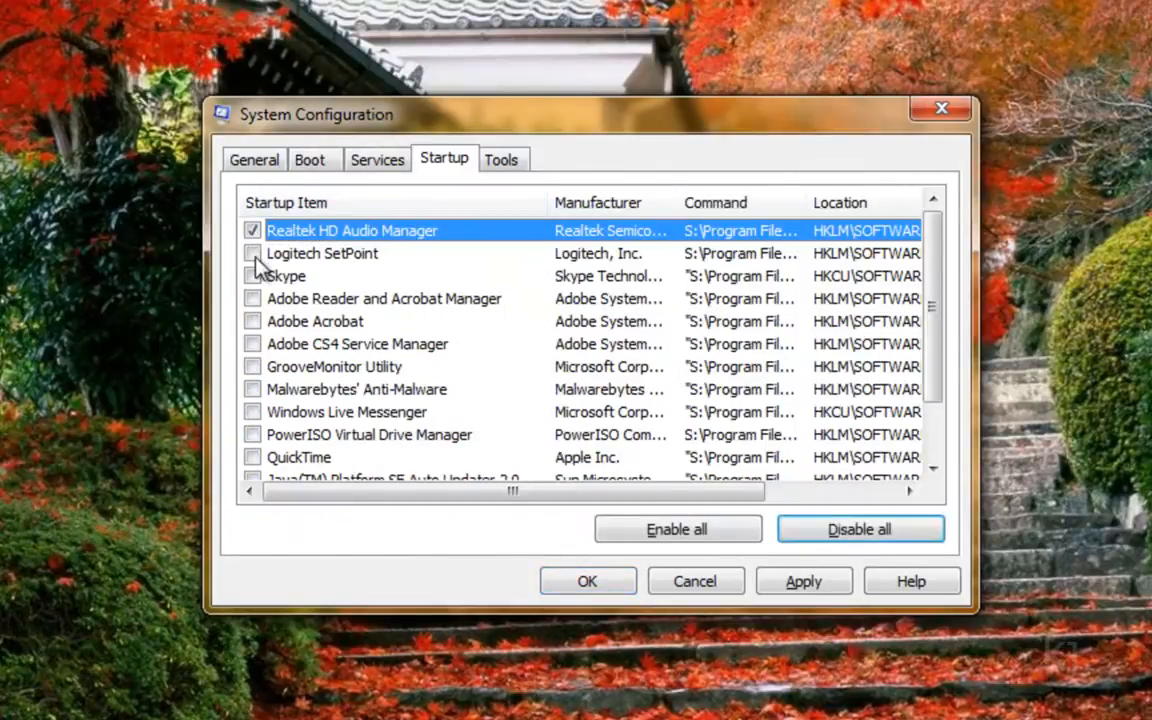
{"action": "left_click", "coordinate": [252, 253]}
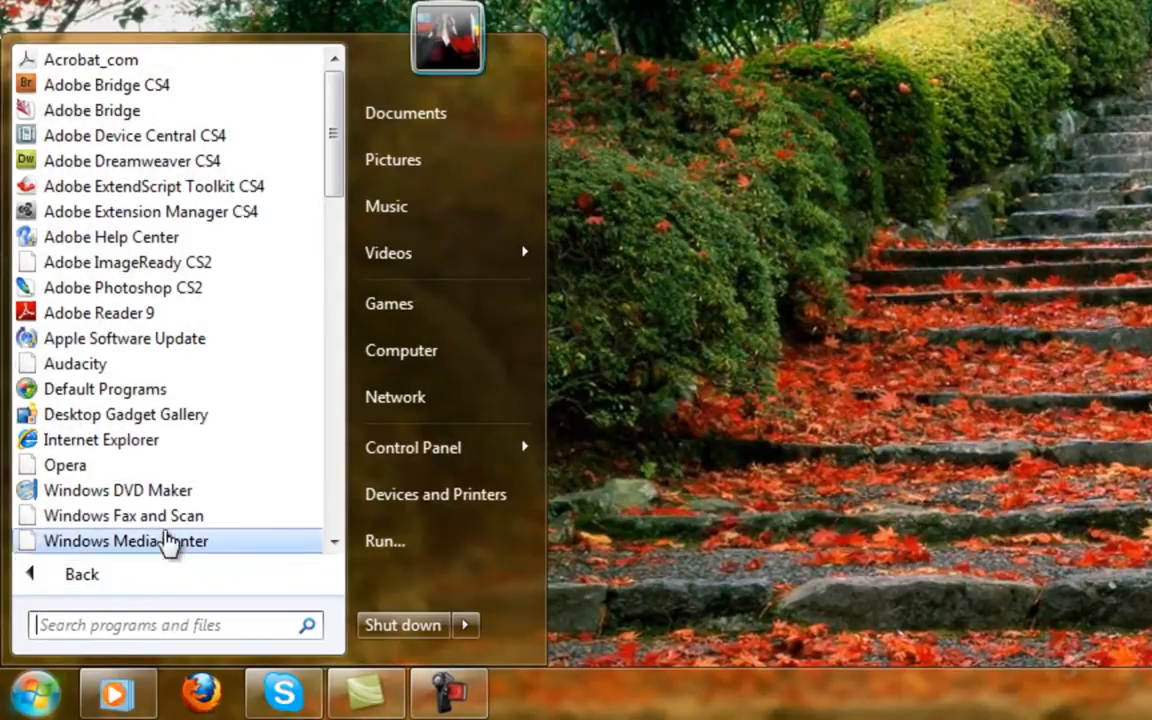
- Expand the Shut down options in the Start menu to reveal Restart
{"action": "scroll", "scroll_direction": "down", "scroll_amount": 3}
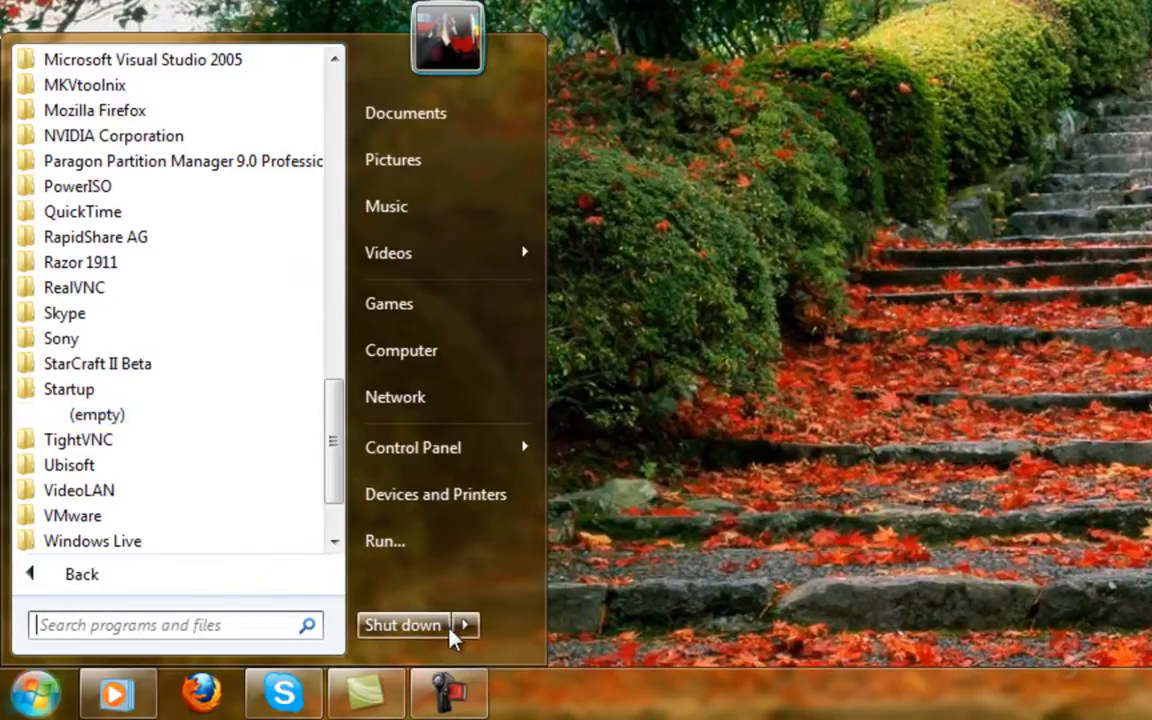
{"action": "left_click", "coordinate": [464, 625]}
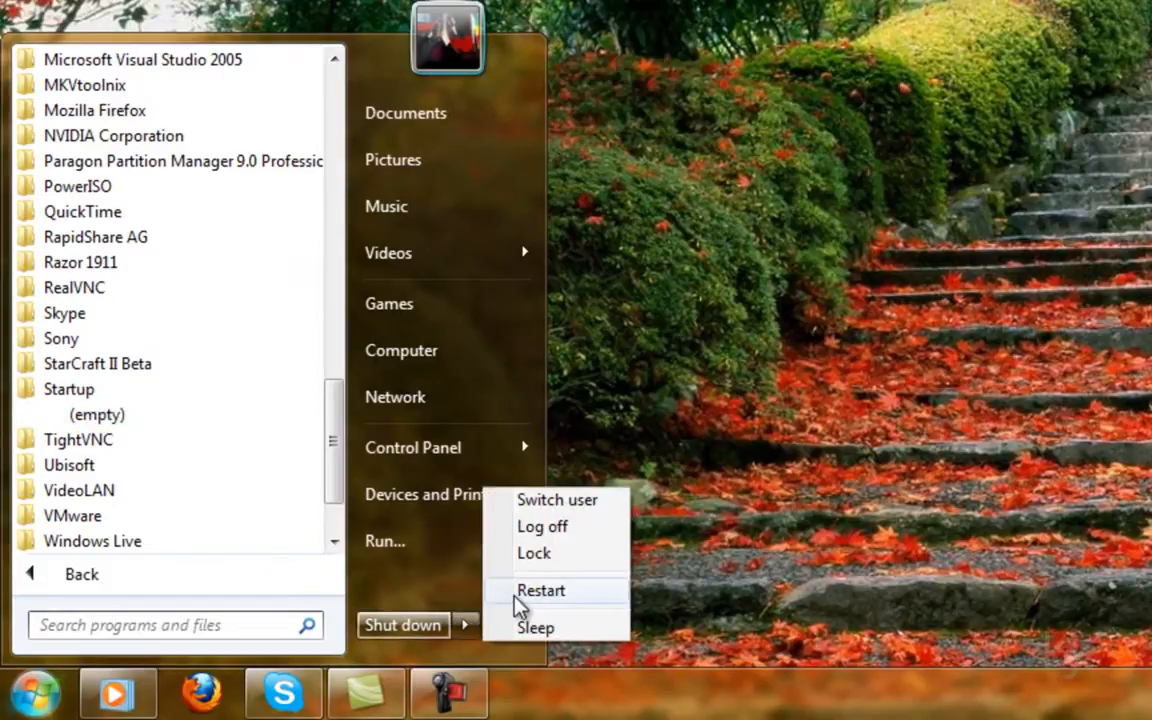
{"action": "mouse_move", "coordinate": [541, 590]}
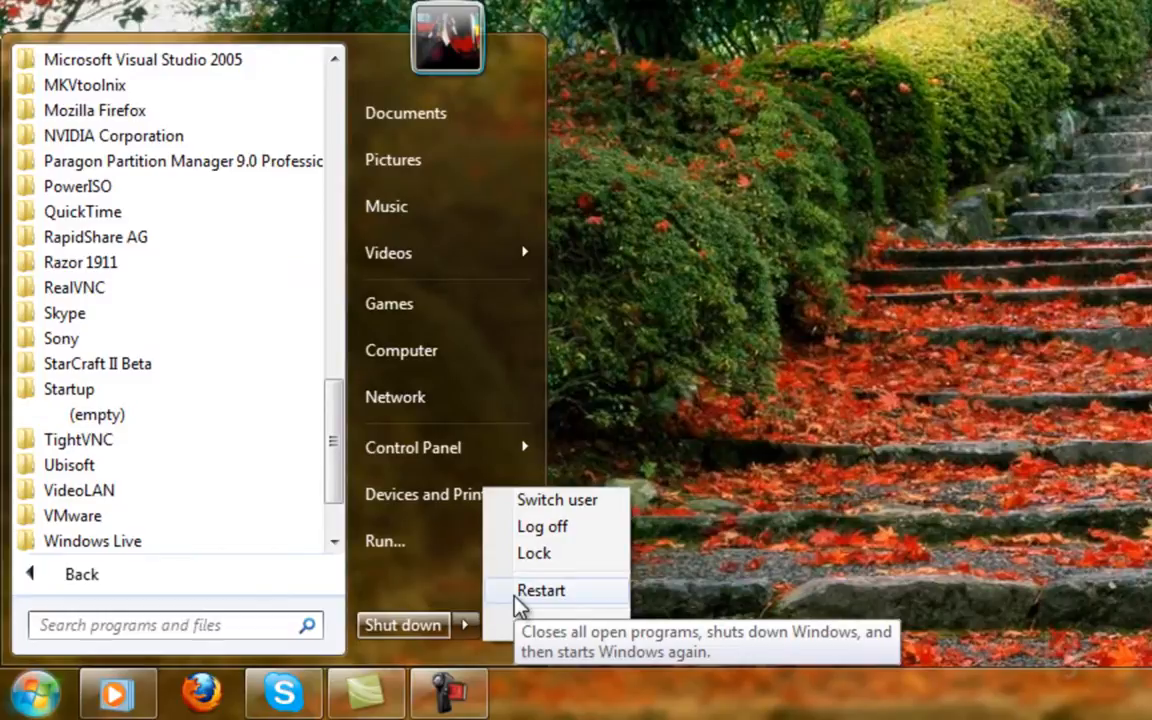